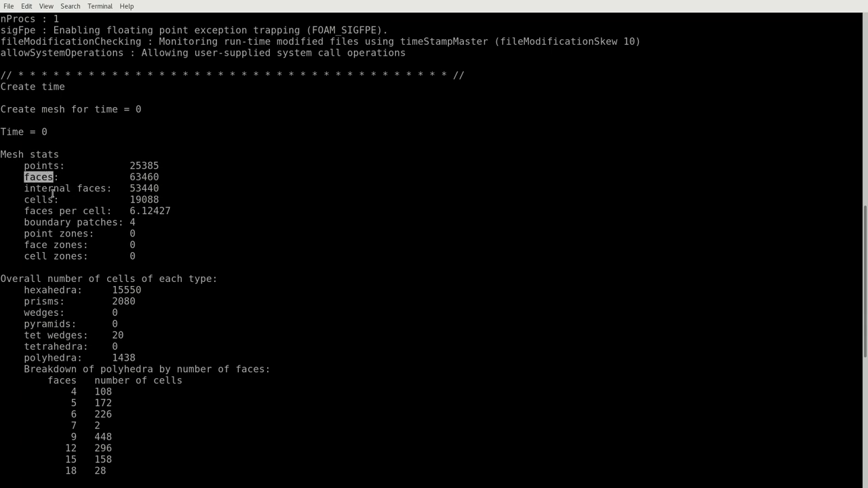
Step: Scroll the checkMesh output down to the topology and per-patch surface topology results
scroll(down, 3)
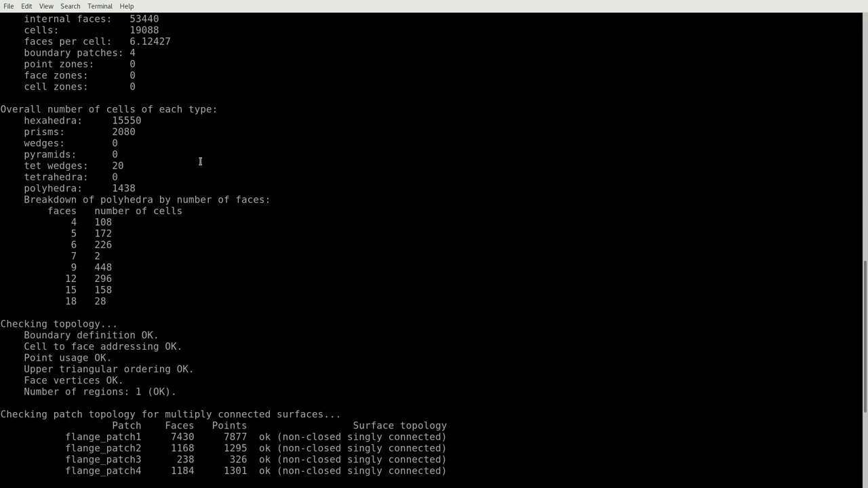
mouse_move(80, 155)
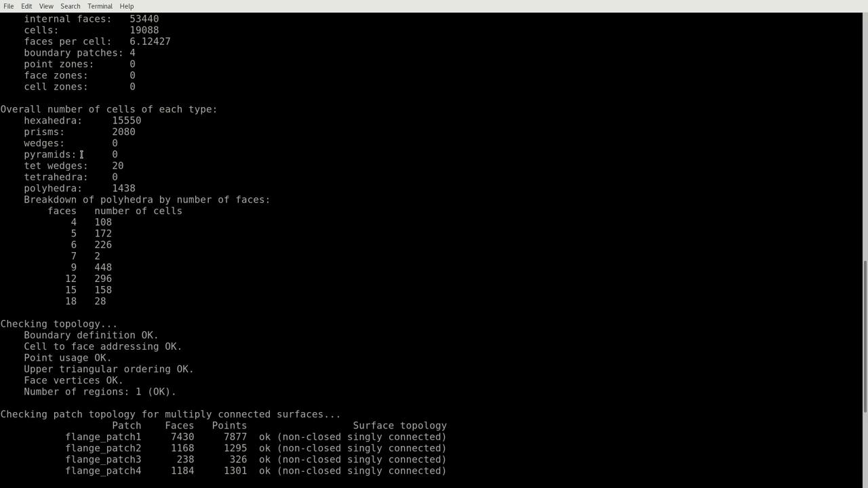
Step: Review the geometry checks ending in 'Mesh OK' and enter checkMesh again at the prompt
scroll(down, 3)
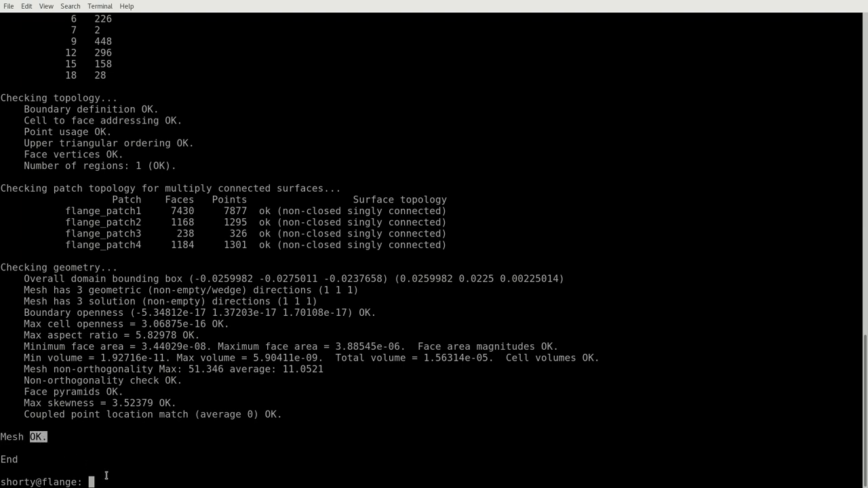
text(checkMesh)
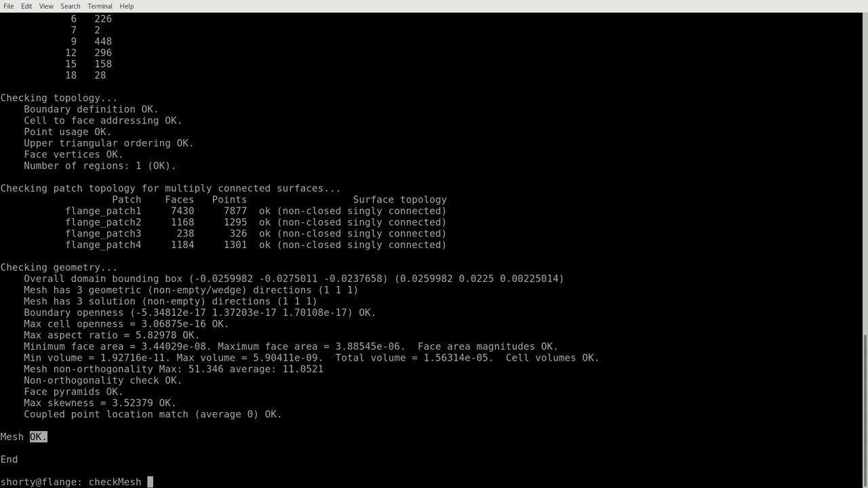
Step: Extend the command to checkMesh -allGeometry -allTopology, reporting 655 concave cells and one failed check
text(-)
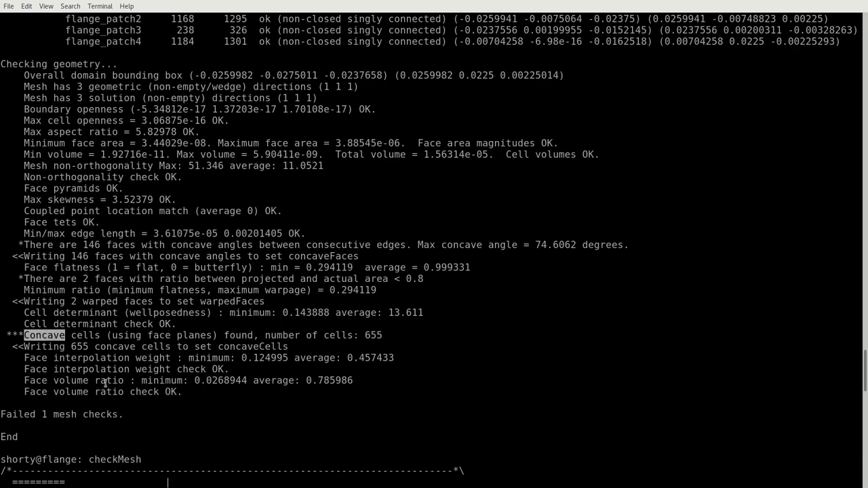
scroll(down, 3)
text(paraFoam)
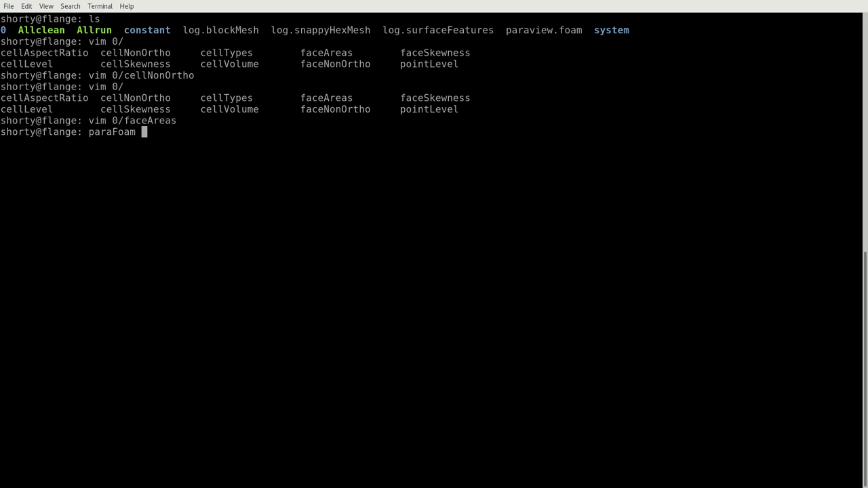
key(Return)
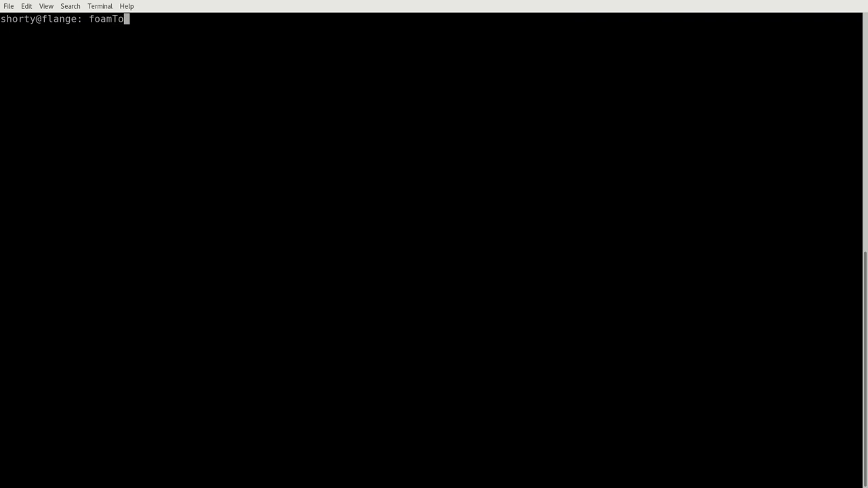
Step: Run the foamToVTK surface-fields conversion so flange_0.vtk loads in ParaView
key(Return)
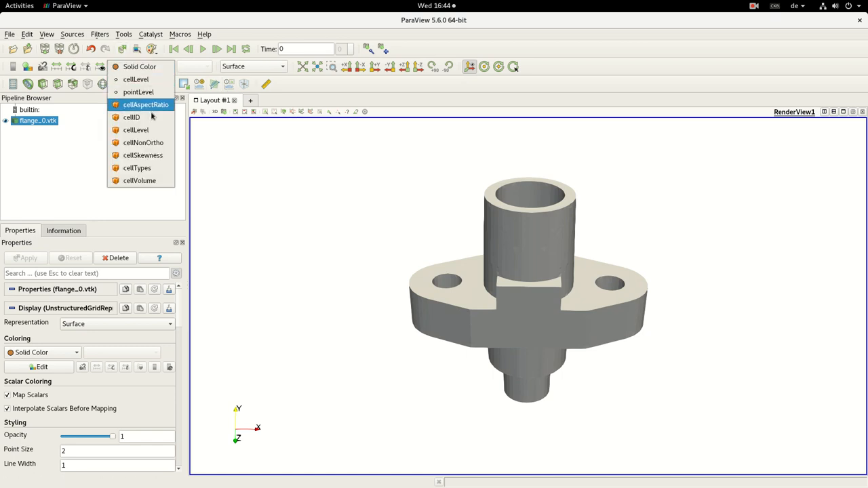
Step: Colour the flange_0.vtk mesh by the cellAspectRatio field
click(137, 168)
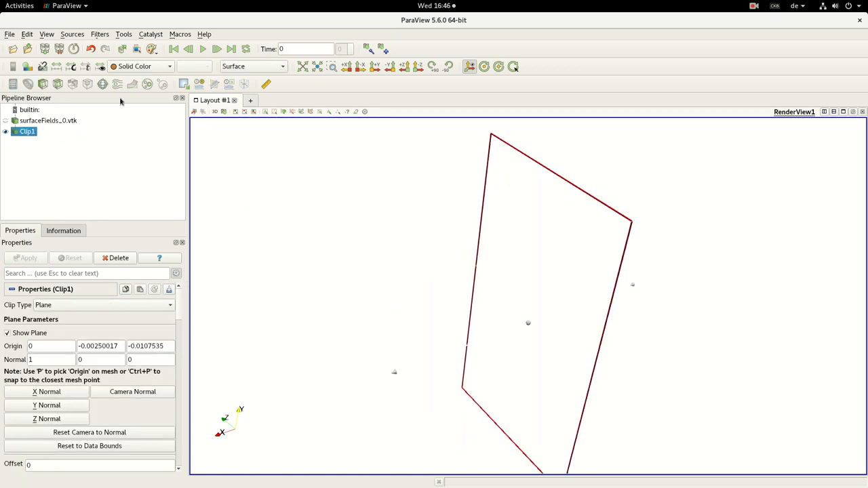
Step: Select Clip1 in the pipeline to remove it before showing faceAreas as Point Gaussian points
click(49, 120)
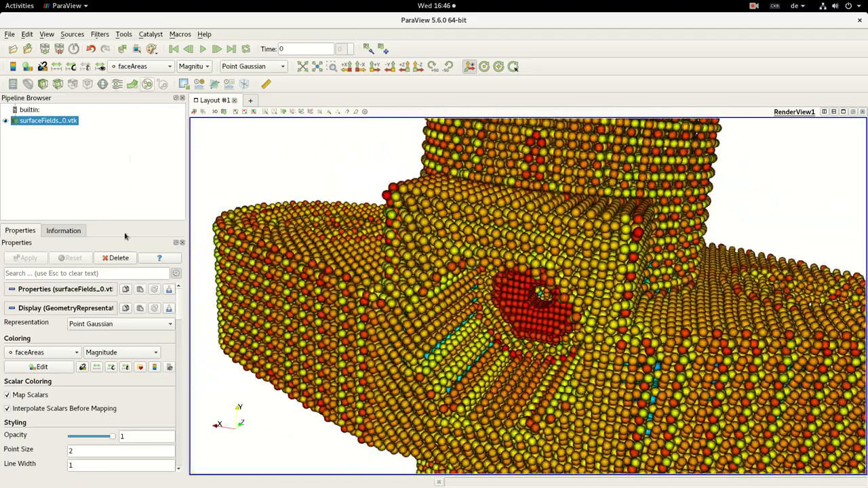